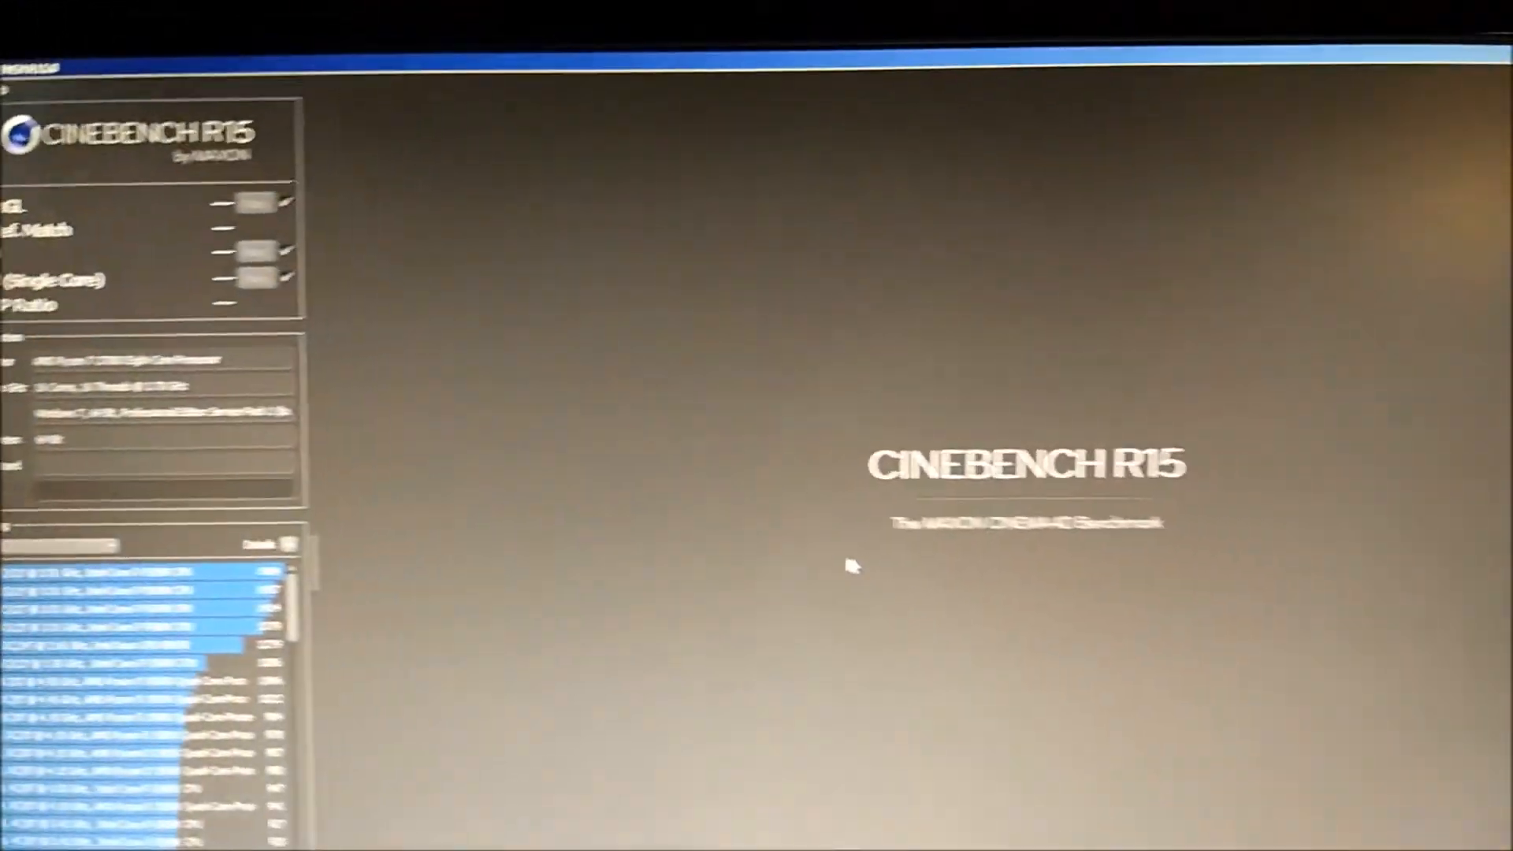
Run the multi-core CPU benchmark at stock settings, scoring 1854 cb on the Ryzen 7 2700X
left_click(249, 136)
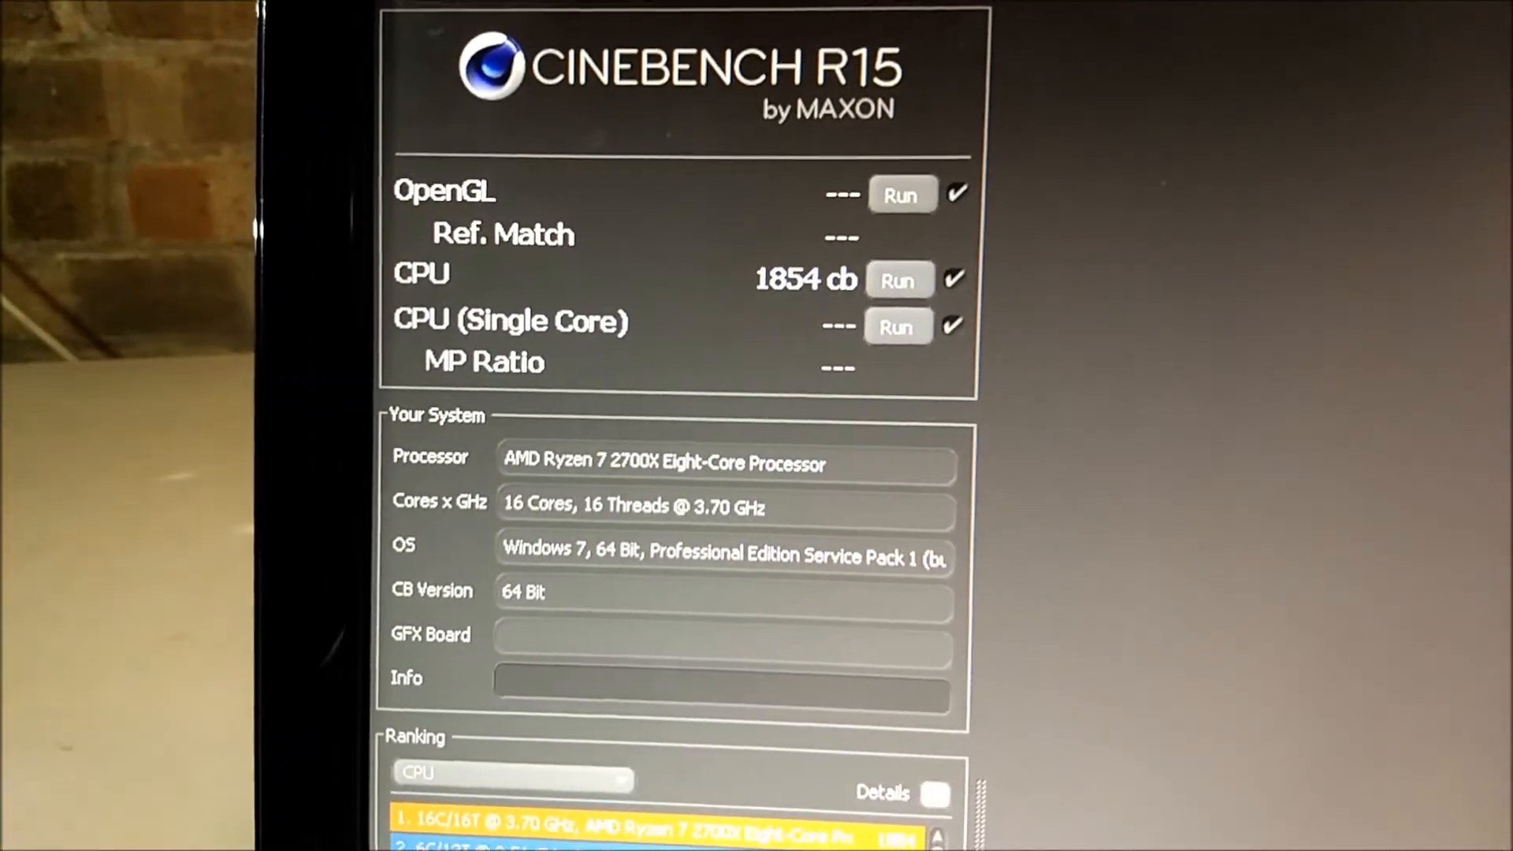
scroll("down", 3)
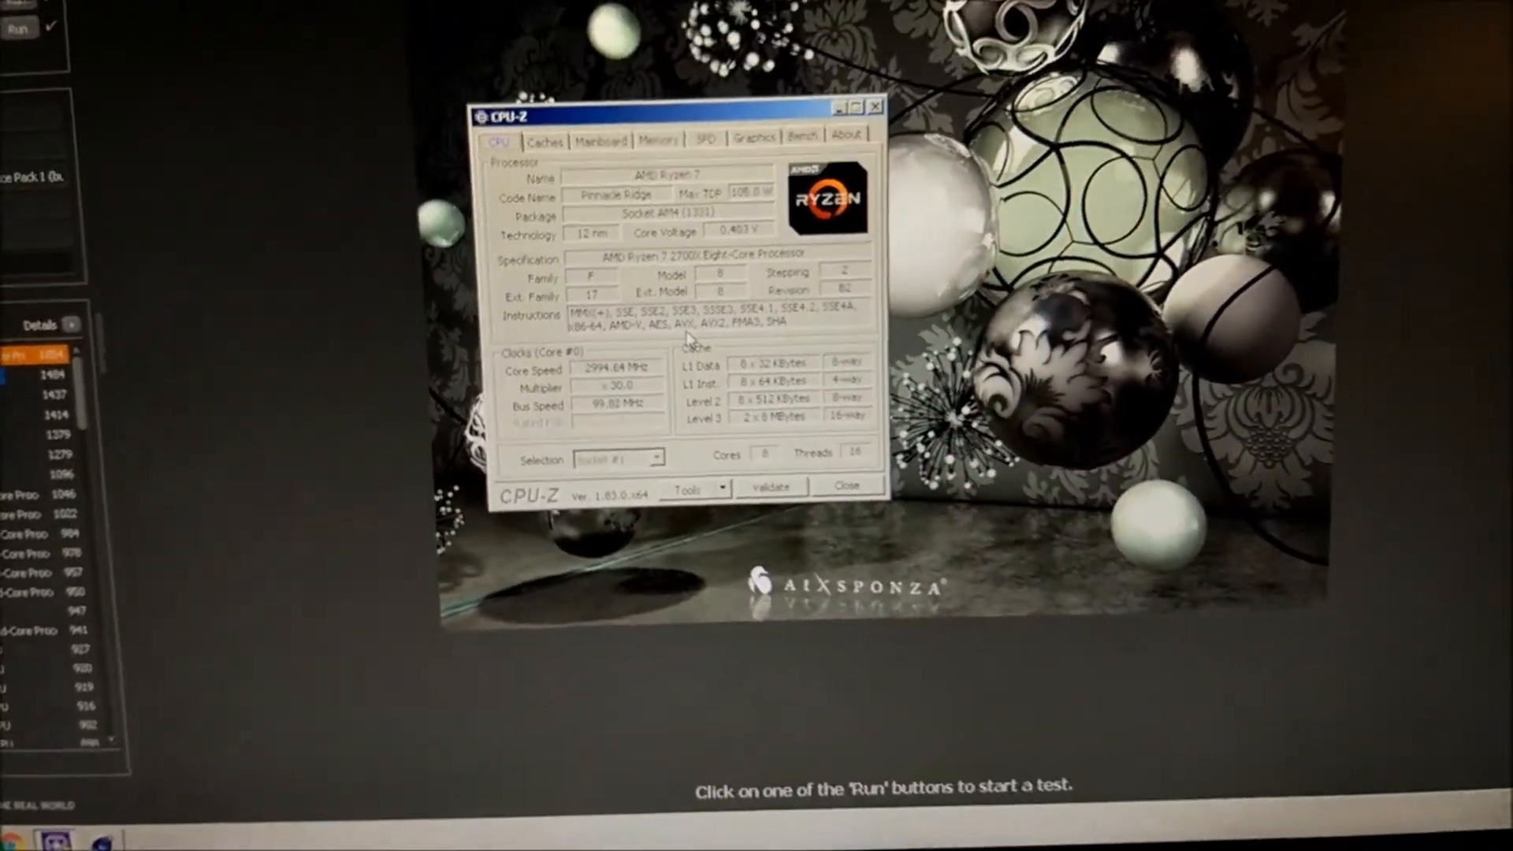
Restart Windows 7 from the Start menu to reach the UEFI BIOS
left_click(14, 824)
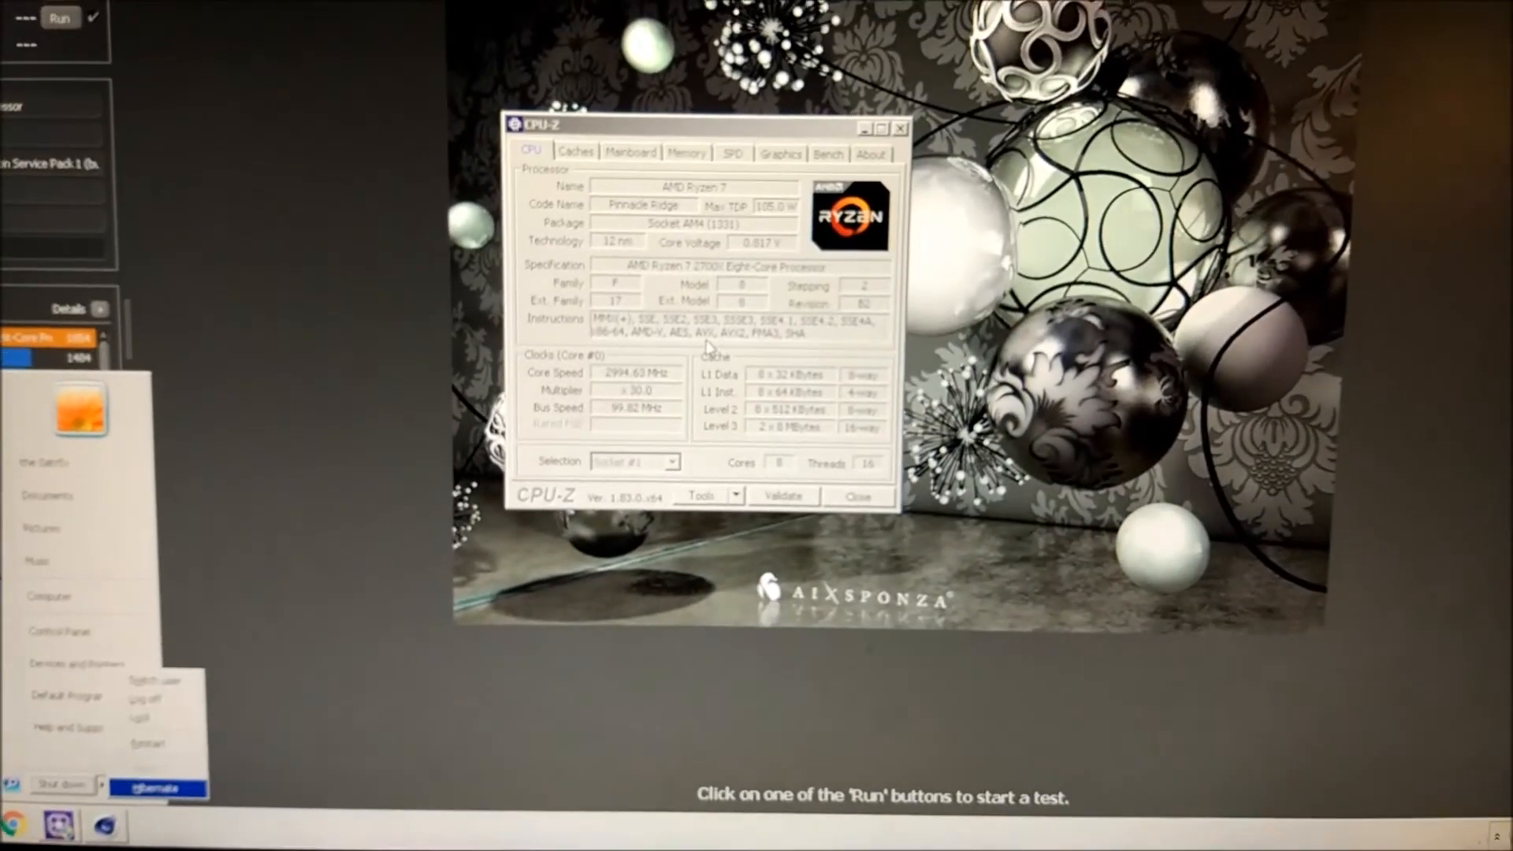
mouse_move(164, 736)
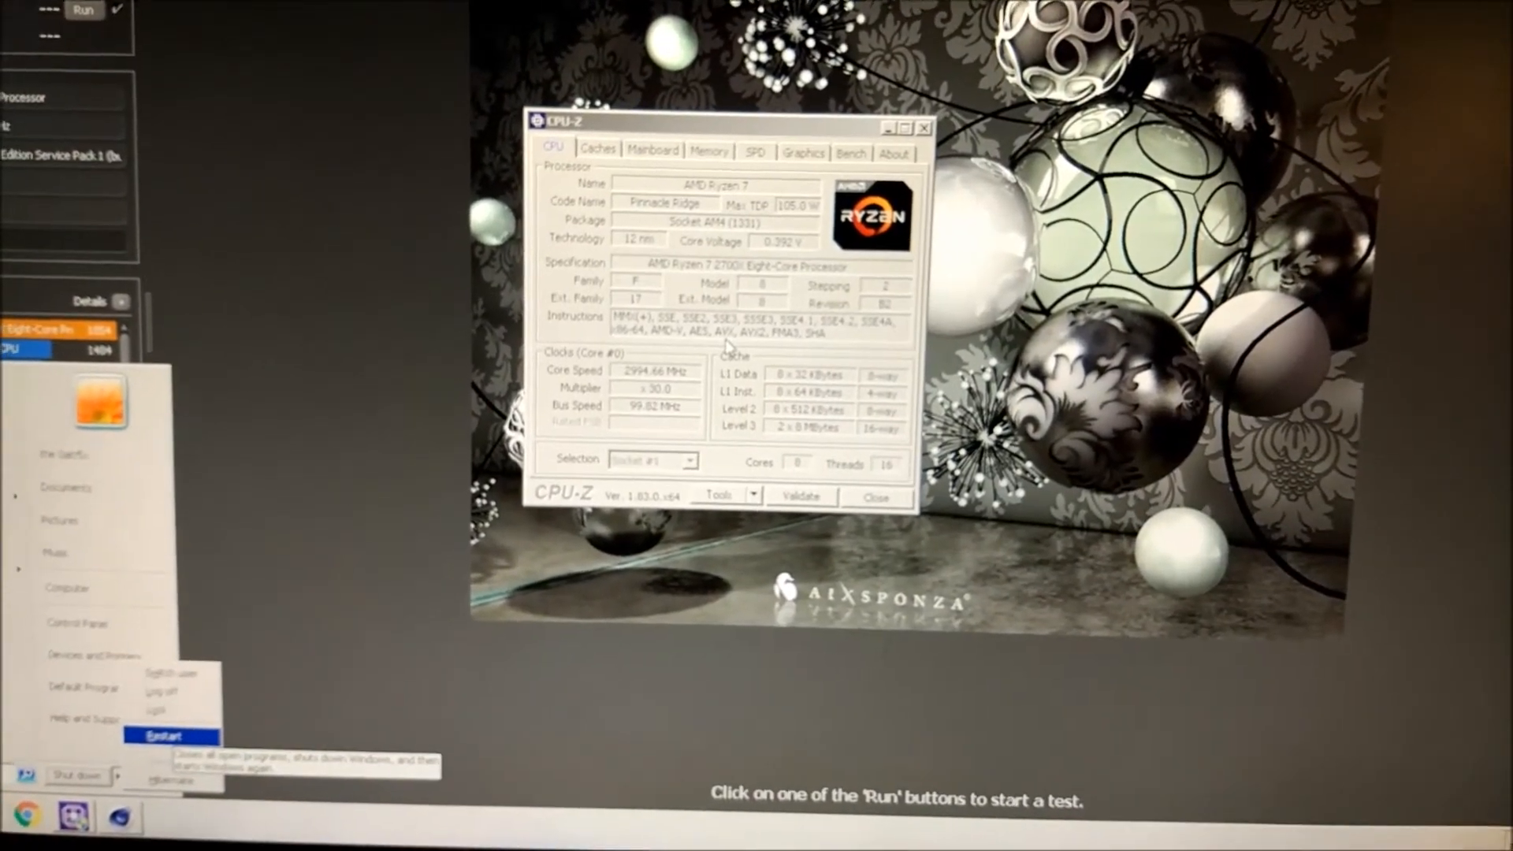
left_click(164, 736)
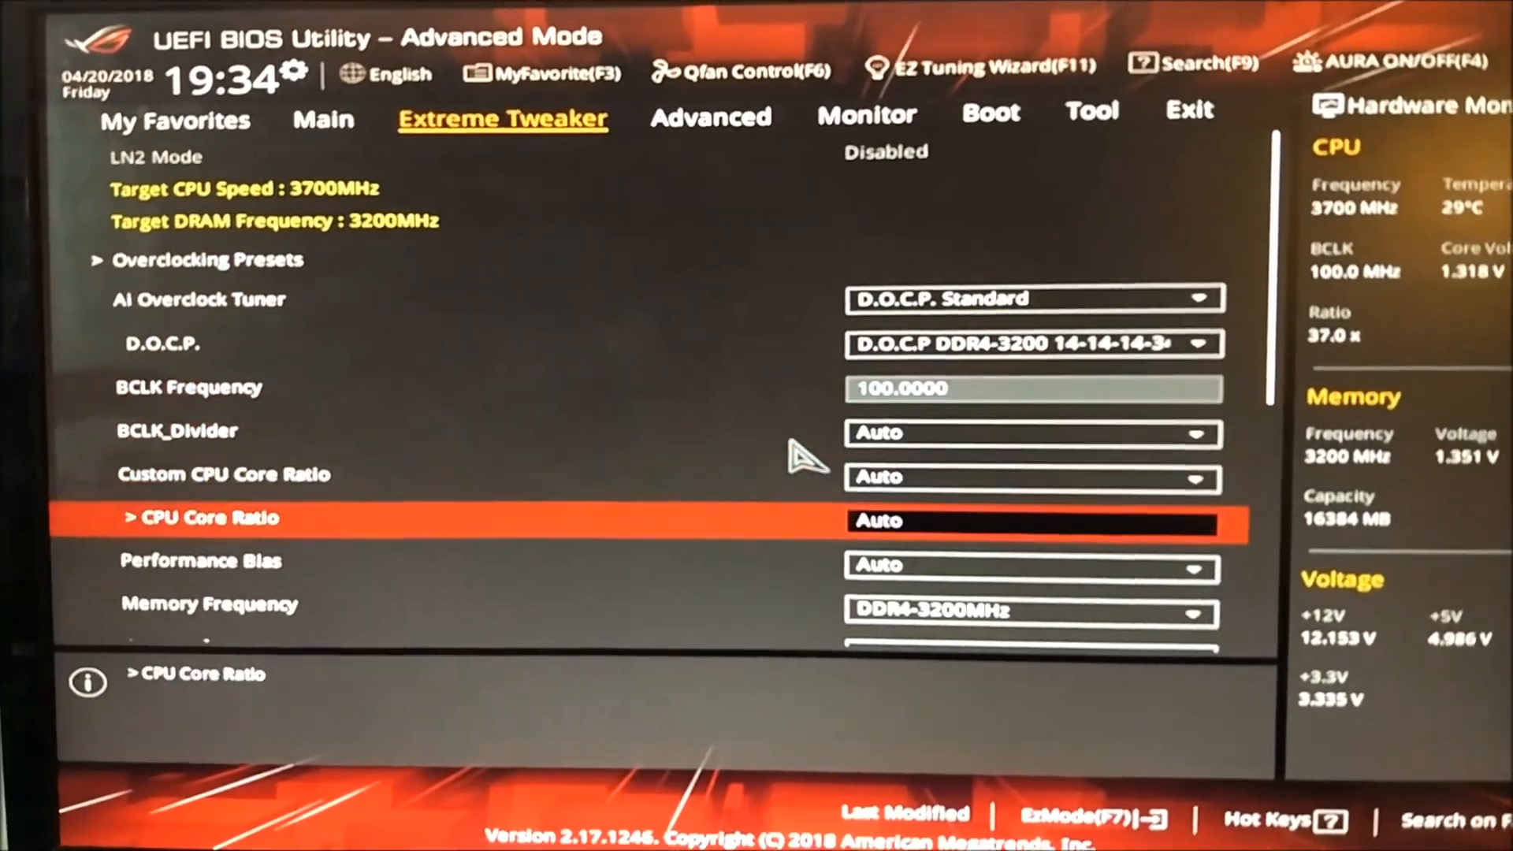
Set Performance Bias to CB15 in Extreme Tweaker and bring up the Exit save options
left_click(1032, 564)
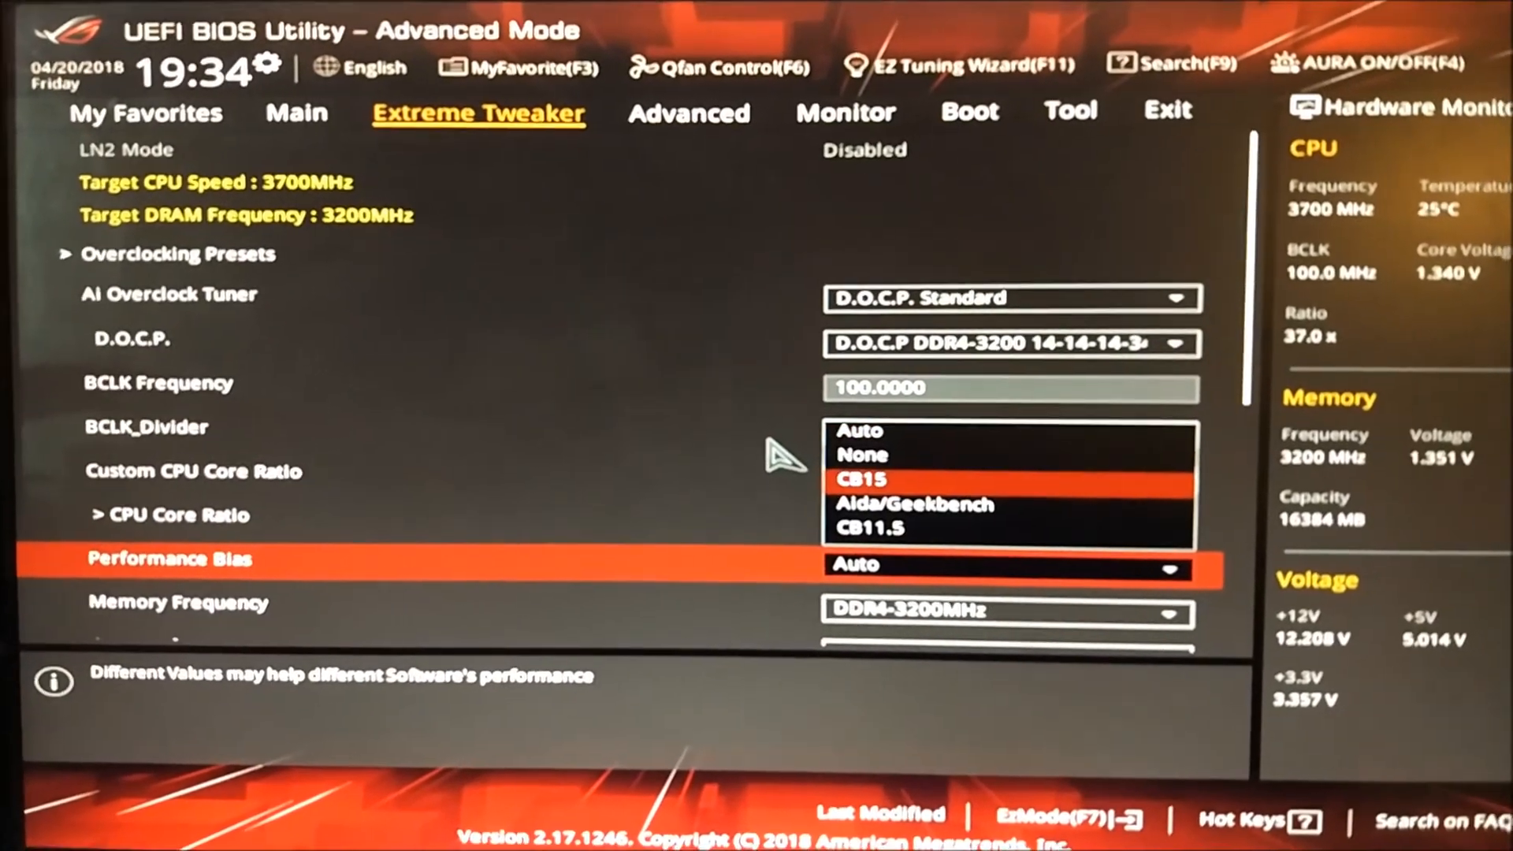
left_click(860, 479)
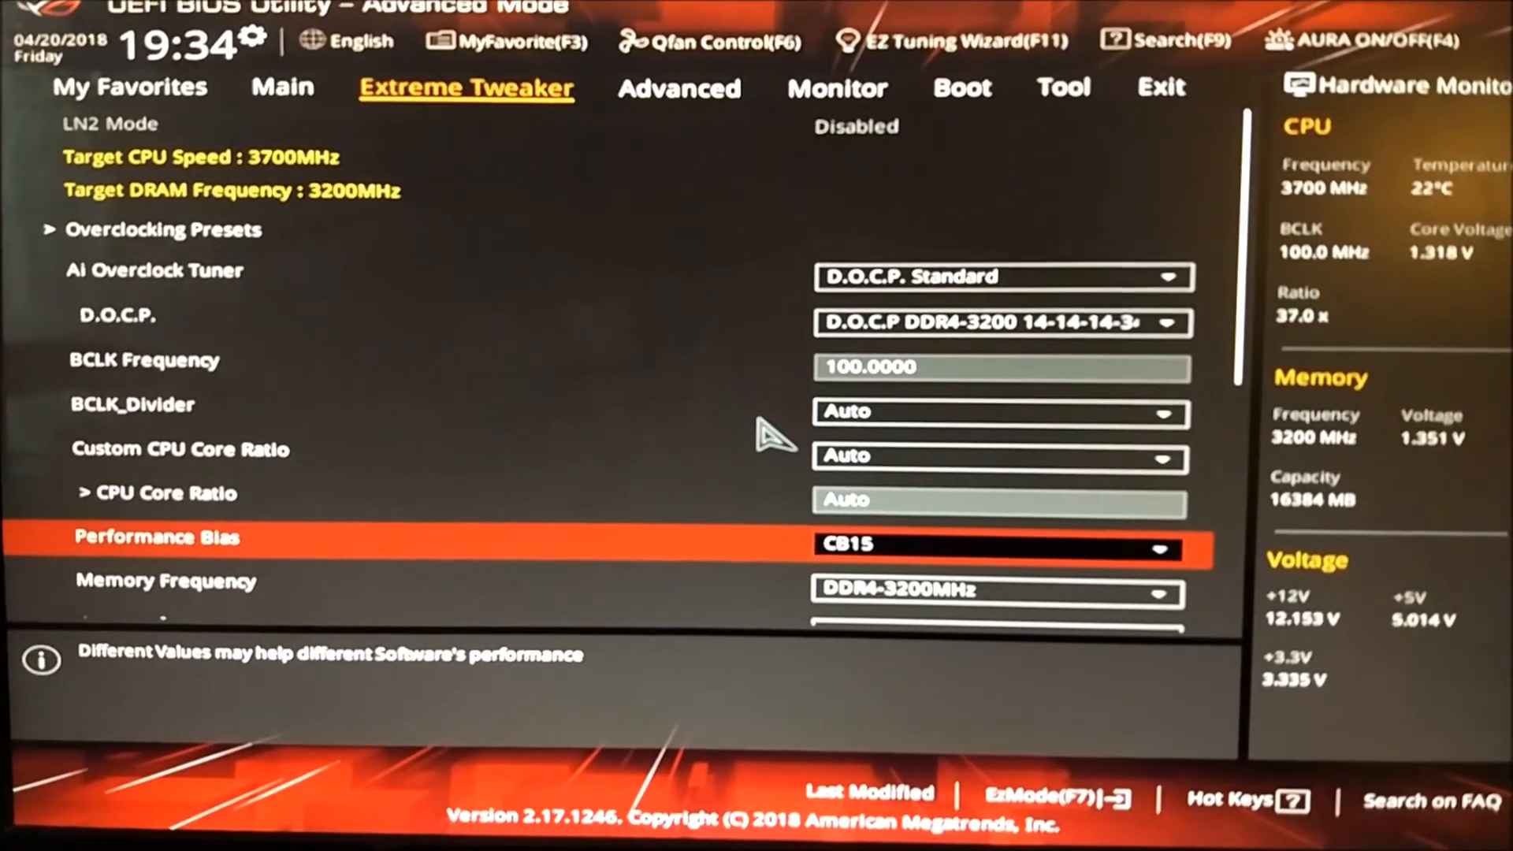
left_click(684, 95)
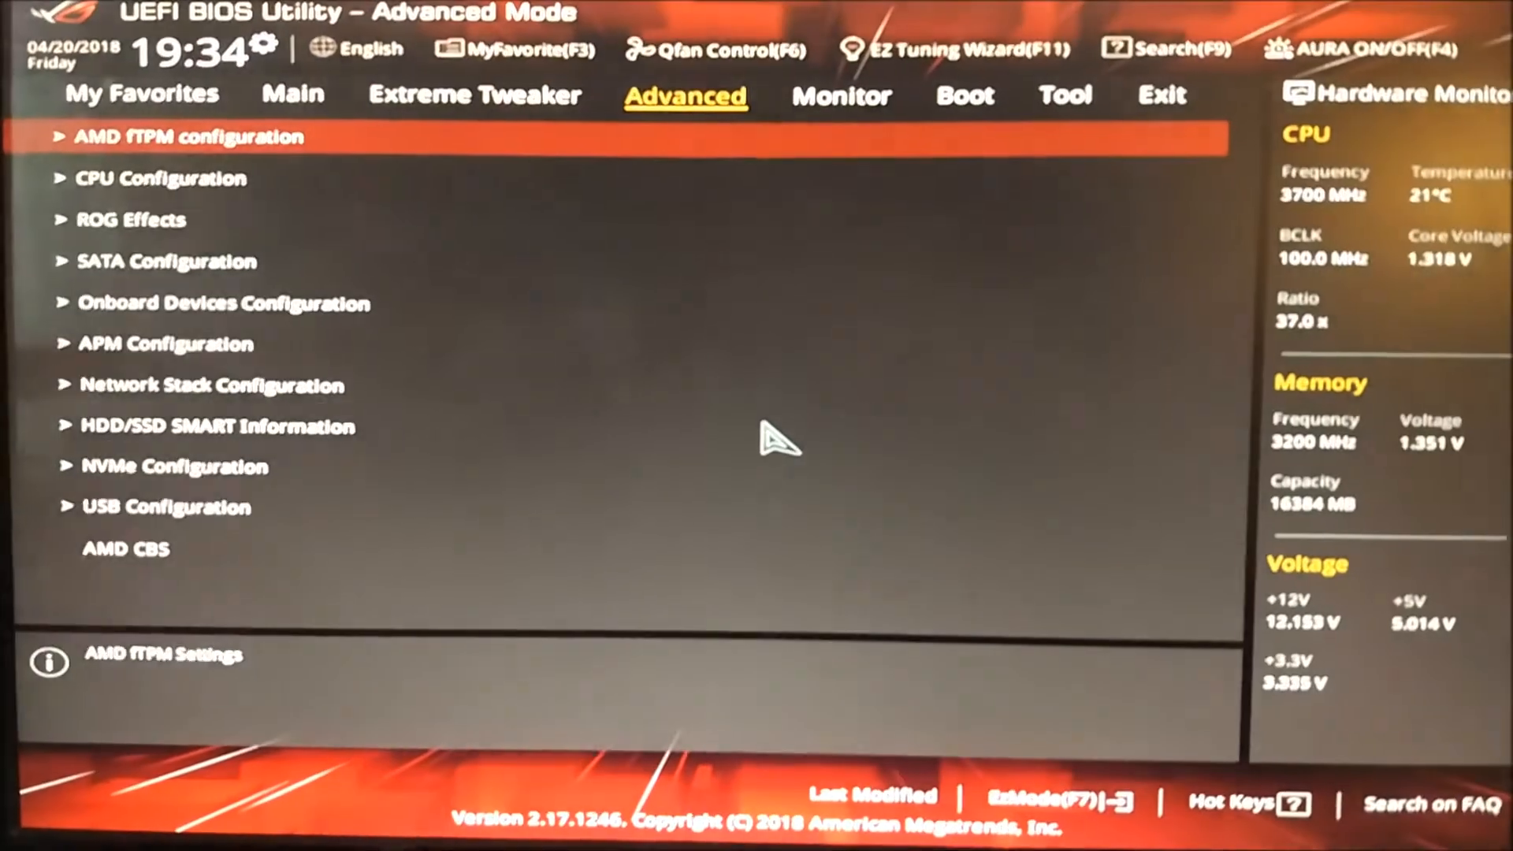
left_click(1145, 118)
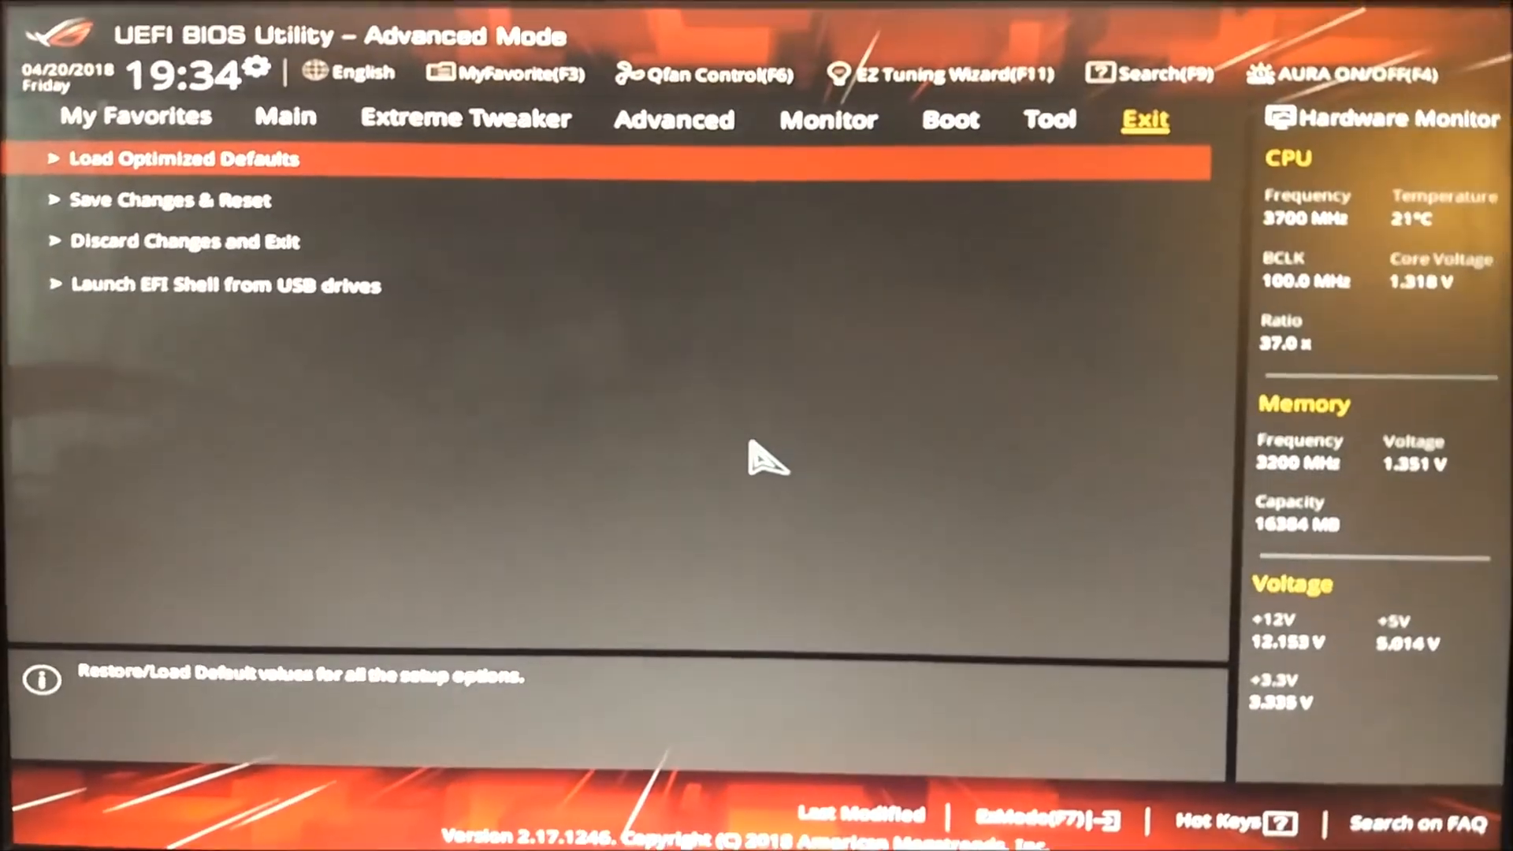